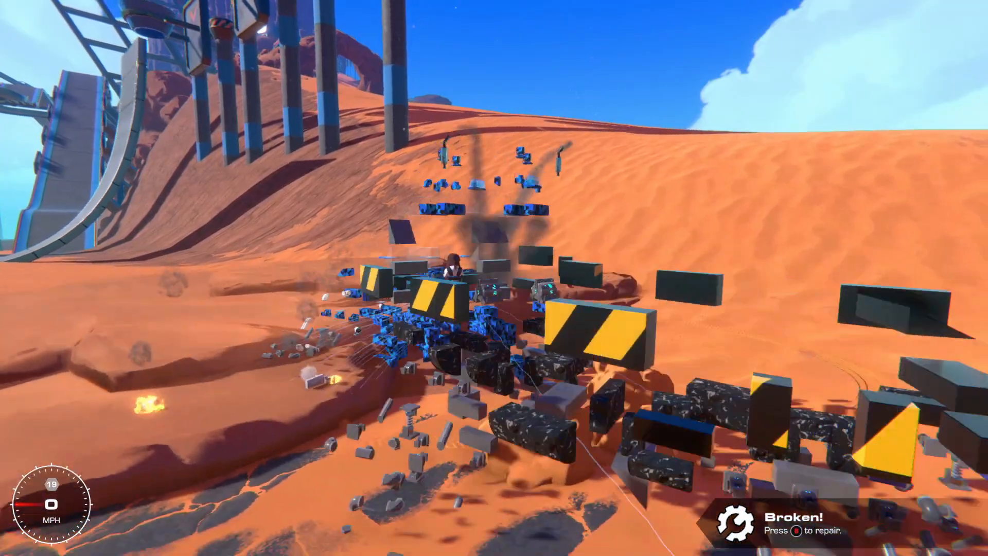
Leave the wrecked desert vehicle and enter build mode
{"action": "key", "text": "r"}
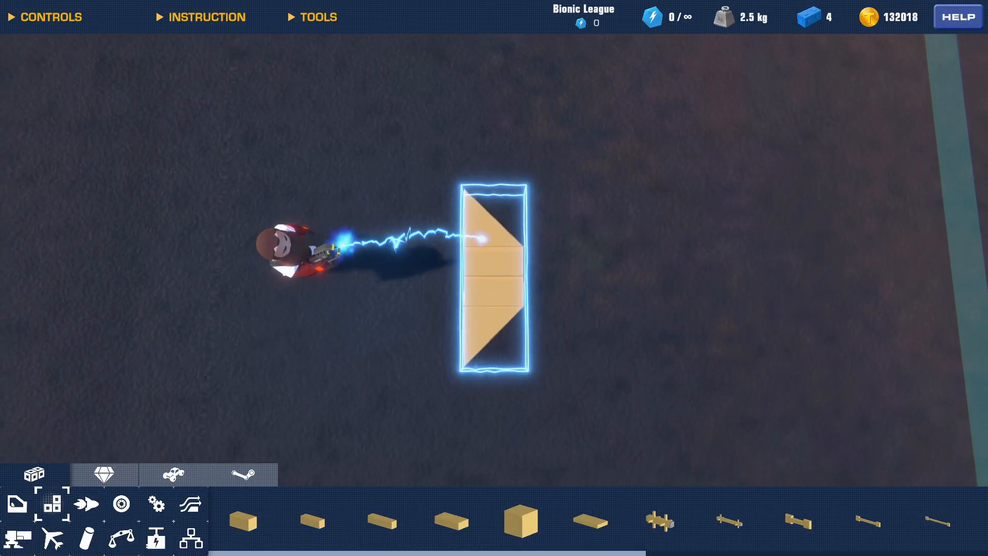
Pick up the small structure of plain and wedge blocks on the build ground
{"action": "left_click", "coordinate": [49, 17]}
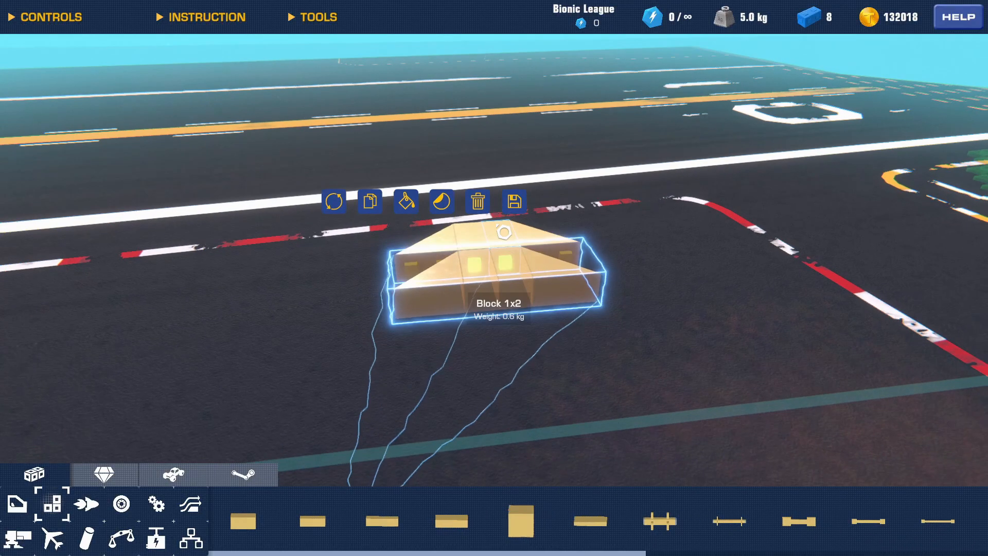
Delete the placed 1x2 block structure, leaving the ground at zero blocks
{"action": "key", "text": "y"}
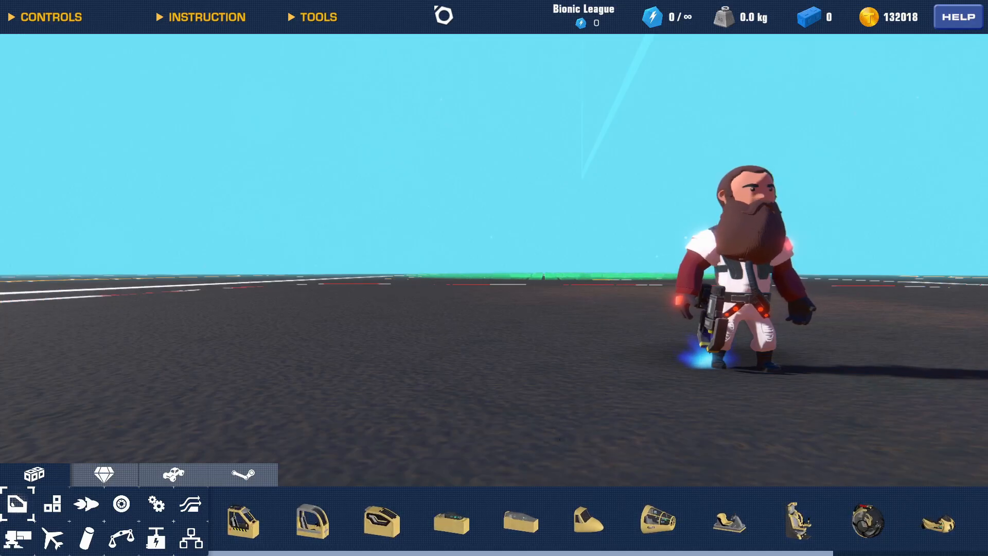
Expand the builder CONTROLS list and bring up the radial tool wheel
{"action": "left_click", "coordinate": [48, 17]}
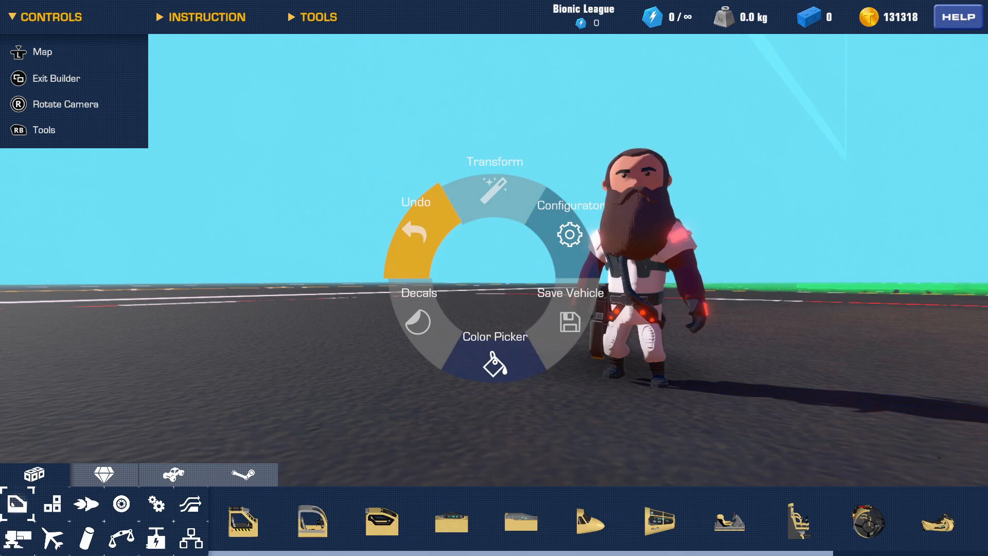
{"action": "mouse_move", "coordinate": [496, 183]}
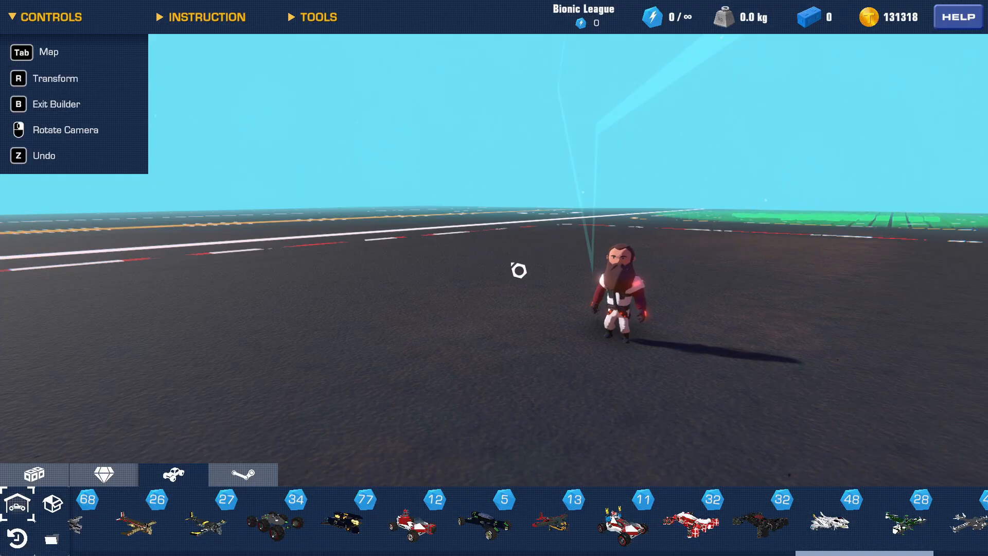
{"action": "key", "text": "r"}
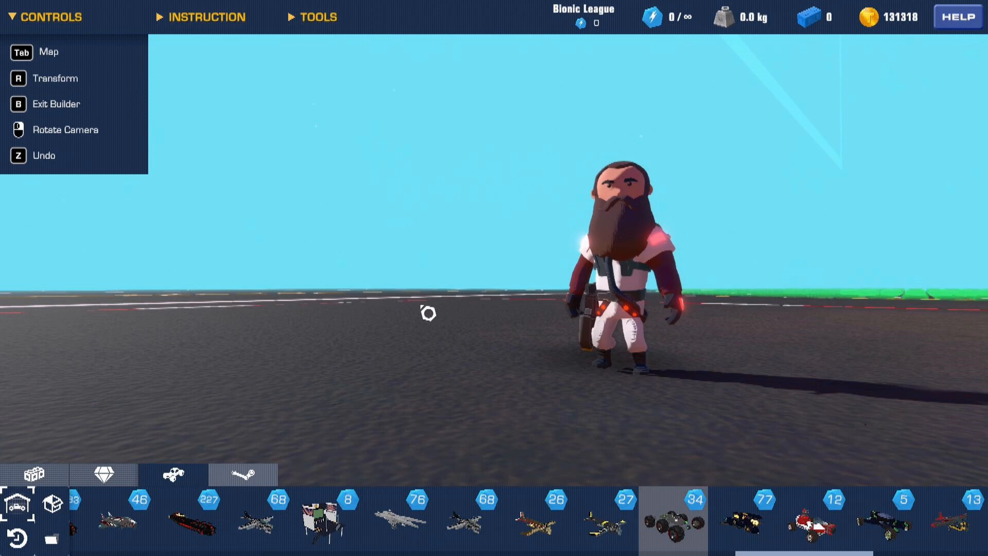
Show the Assign transformation slots for Blueprint #447 and pick slot 2
{"action": "key", "text": "r"}
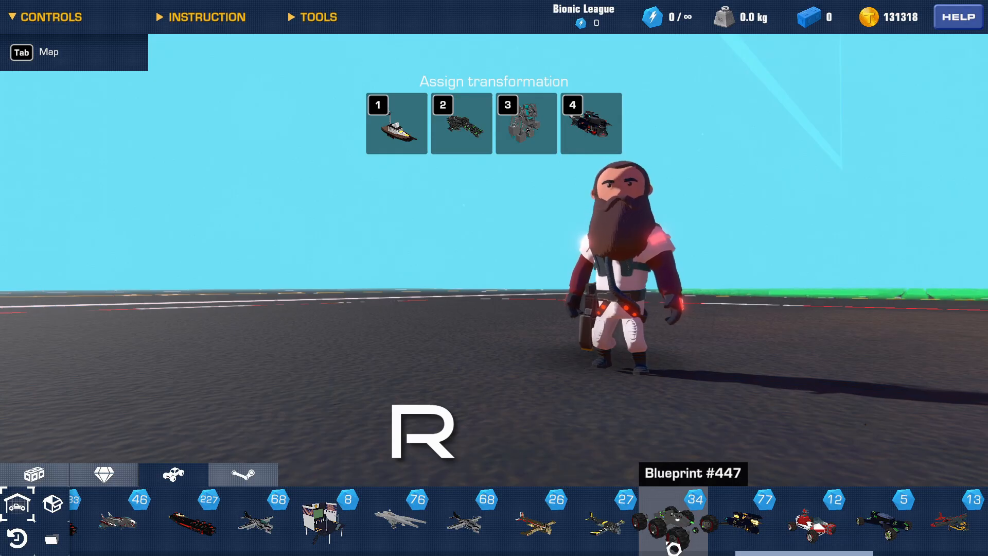
{"action": "key", "text": "2"}
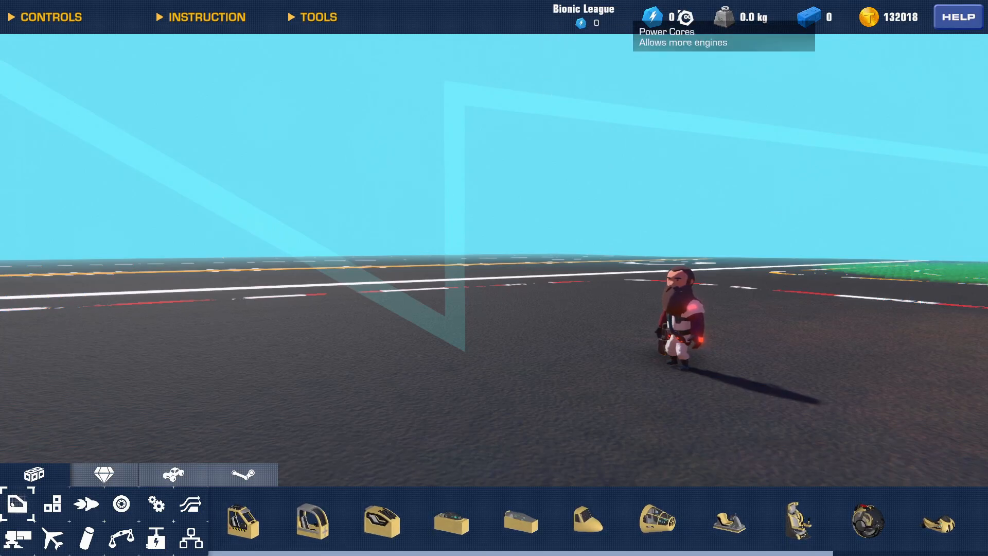
{"action": "mouse_move", "coordinate": [724, 18]}
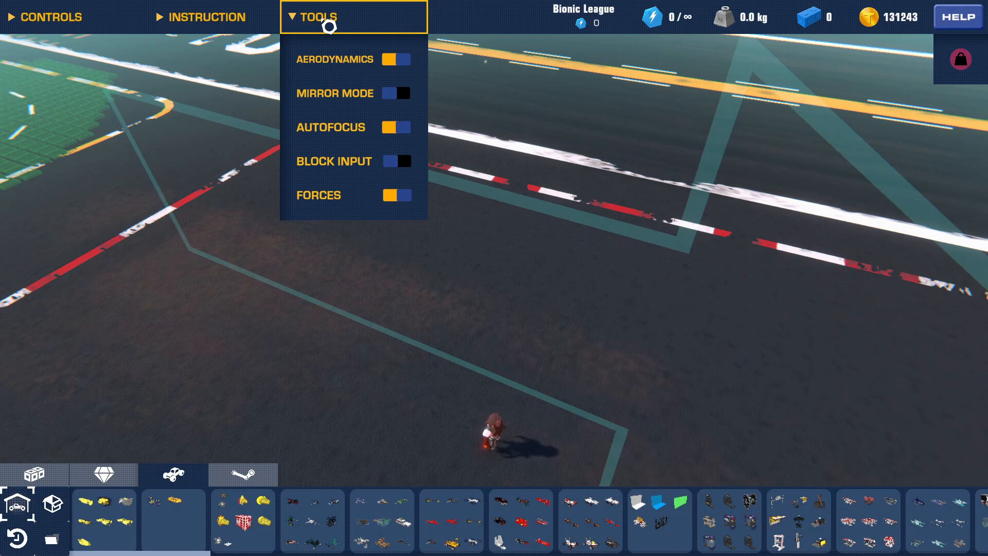
{"action": "mouse_move", "coordinate": [341, 59]}
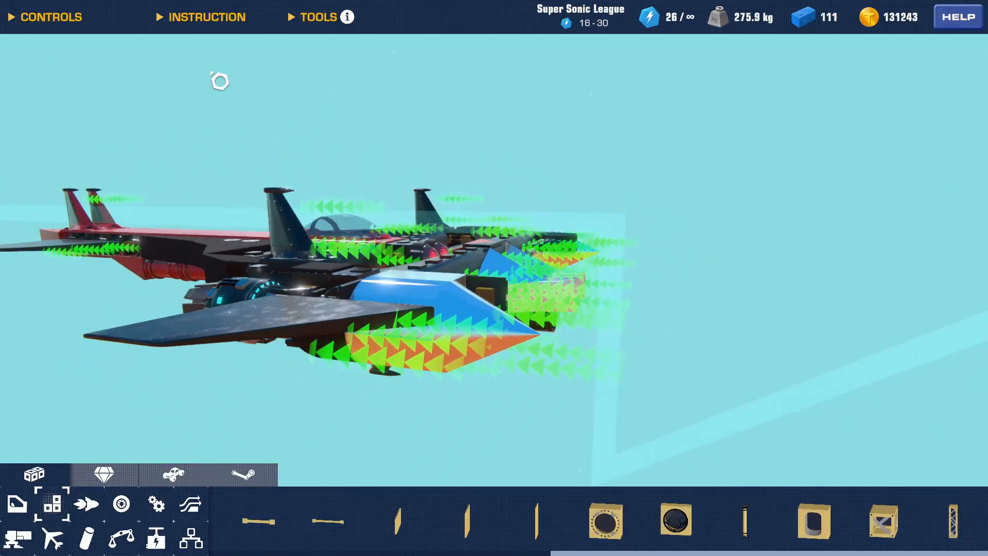
Select the Aerodynamic block category to see its fast-versus-slow airflow demo
{"action": "left_click", "coordinate": [190, 504]}
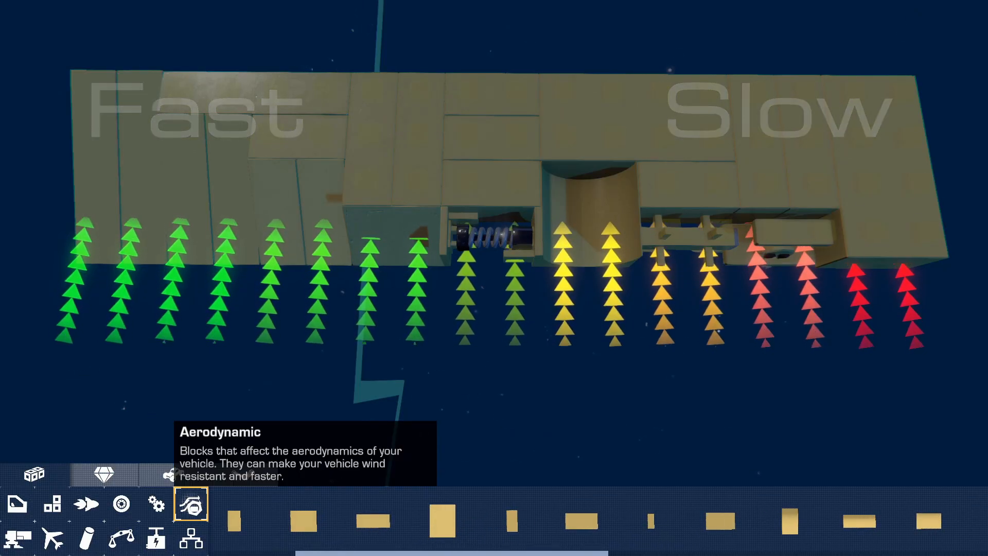
{"action": "left_click", "coordinate": [192, 504]}
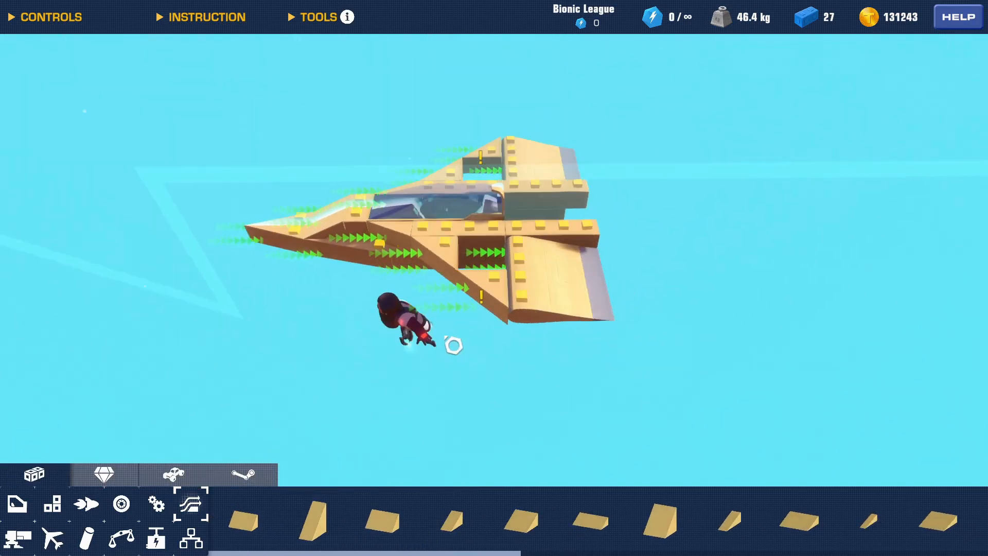
Place the Trailmakers Logo decal on the plane's wing in the Decals editor
{"action": "left_click", "coordinate": [121, 504]}
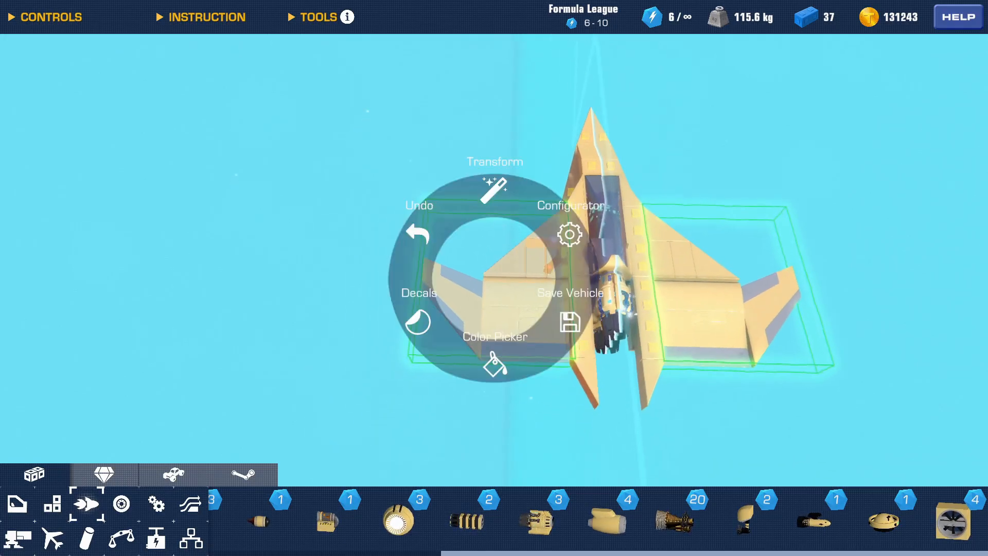
{"action": "left_click", "coordinate": [494, 363]}
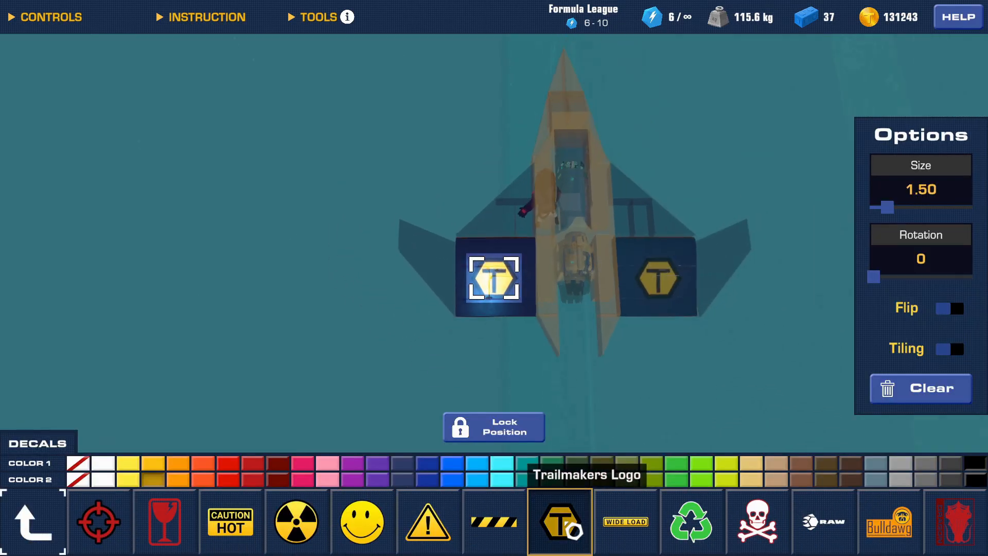
{"action": "left_click_drag", "start_coordinate": [874, 277], "coordinate": [882, 277]}
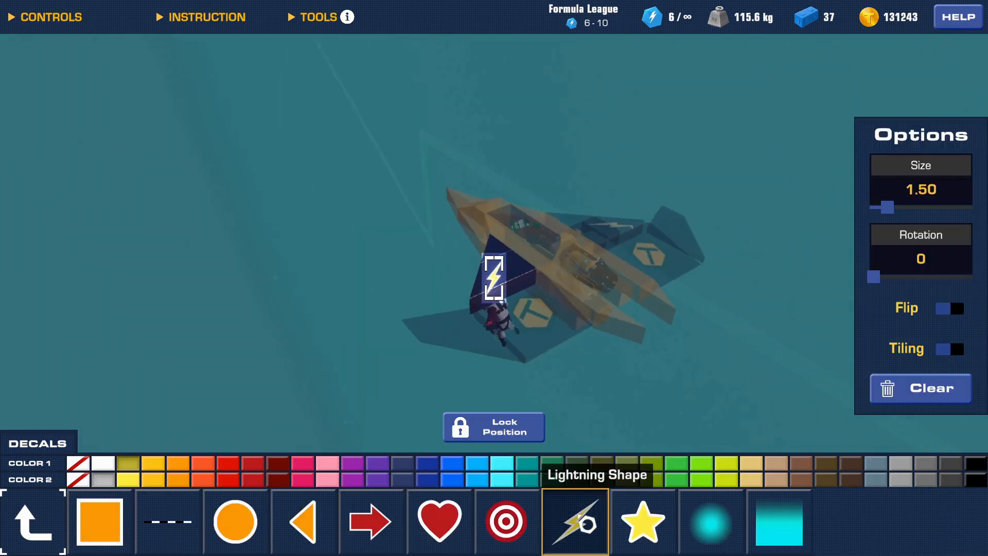
{"action": "left_click_drag", "start_coordinate": [882, 208], "coordinate": [886, 208]}
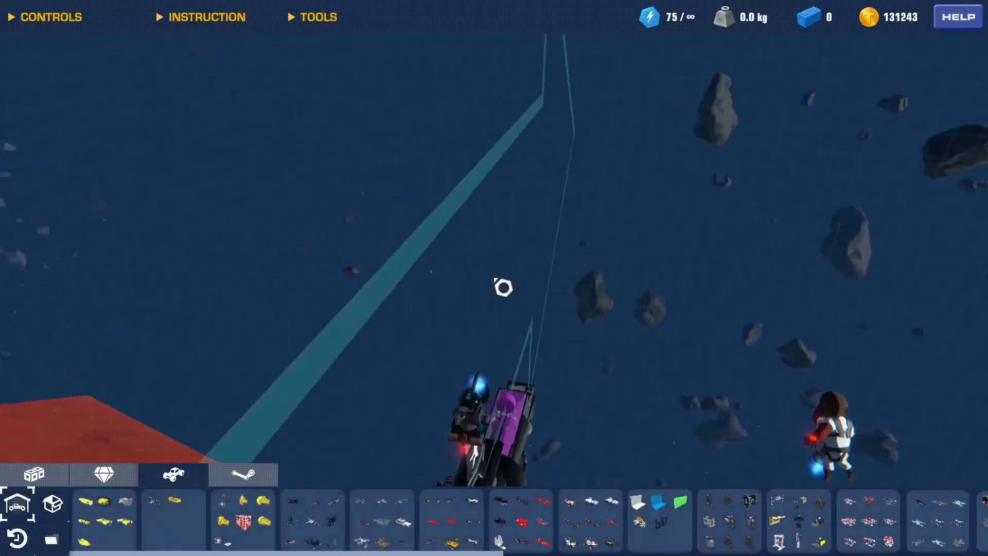
Show the build Tools toggles and load the grey space jet blueprint
{"action": "left_click", "coordinate": [318, 18]}
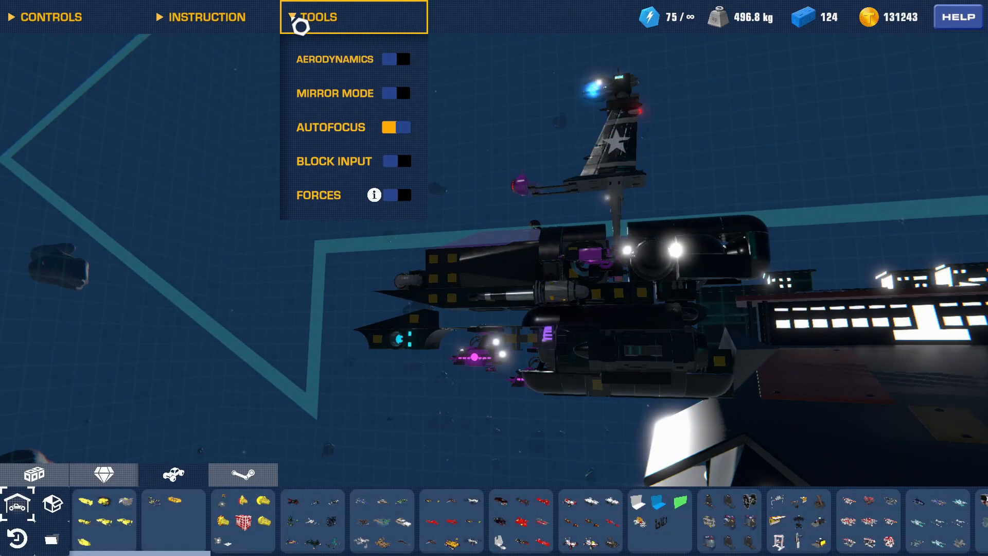
{"action": "left_click", "coordinate": [395, 161]}
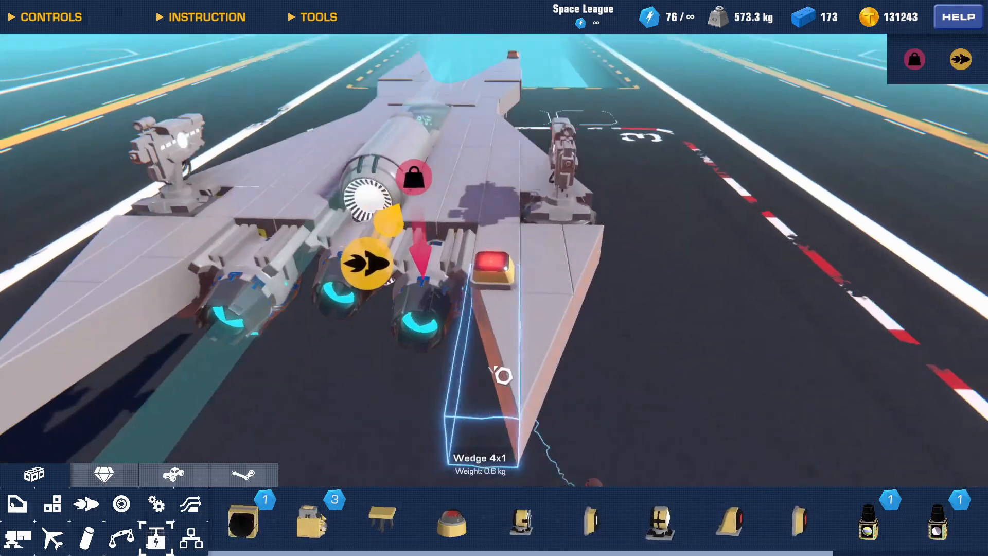
Open the saved planes blueprint folder to load the red skull-decorated plane
{"action": "left_click", "coordinate": [172, 474]}
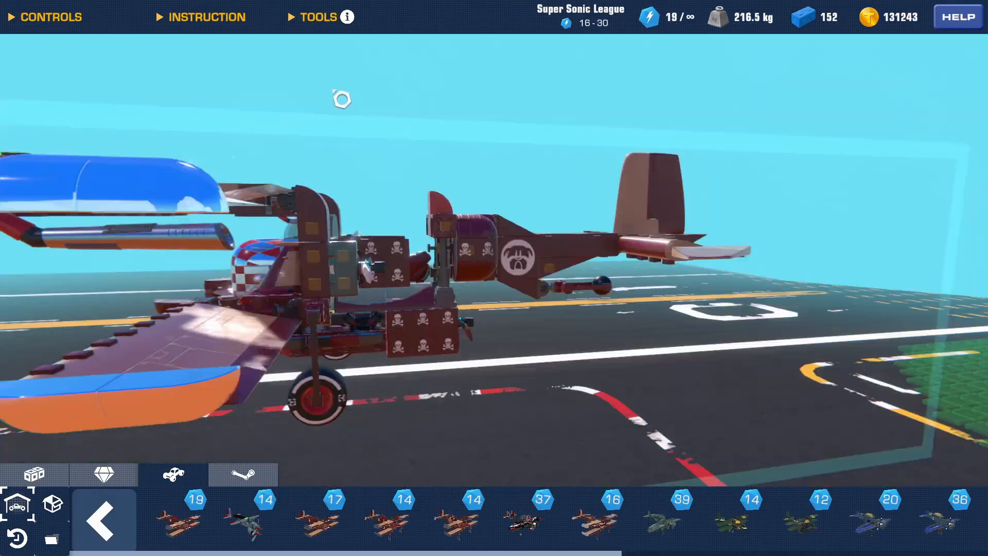
Load the hinge tower test build with a seat atop the lattice tower
{"action": "left_click", "coordinate": [318, 16]}
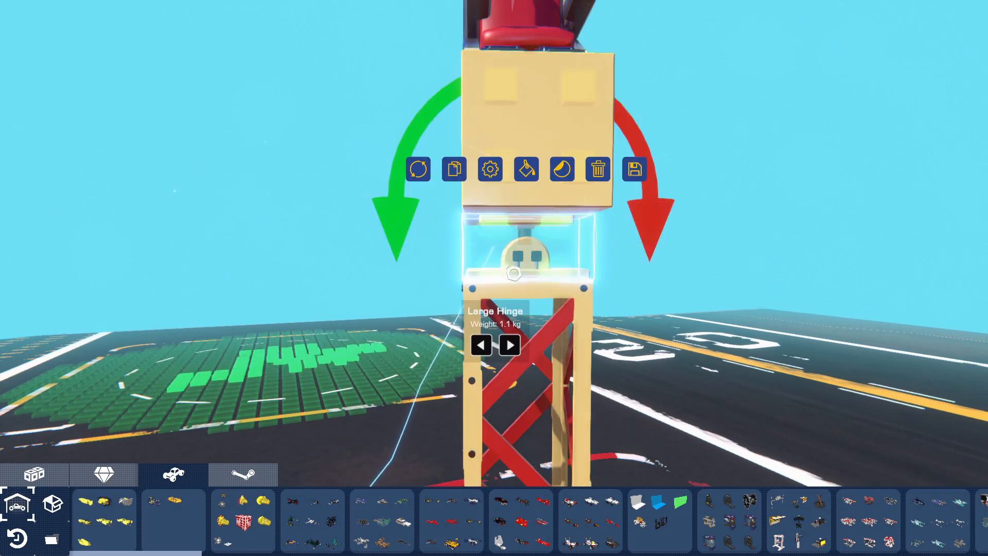
{"action": "mouse_move", "coordinate": [490, 169]}
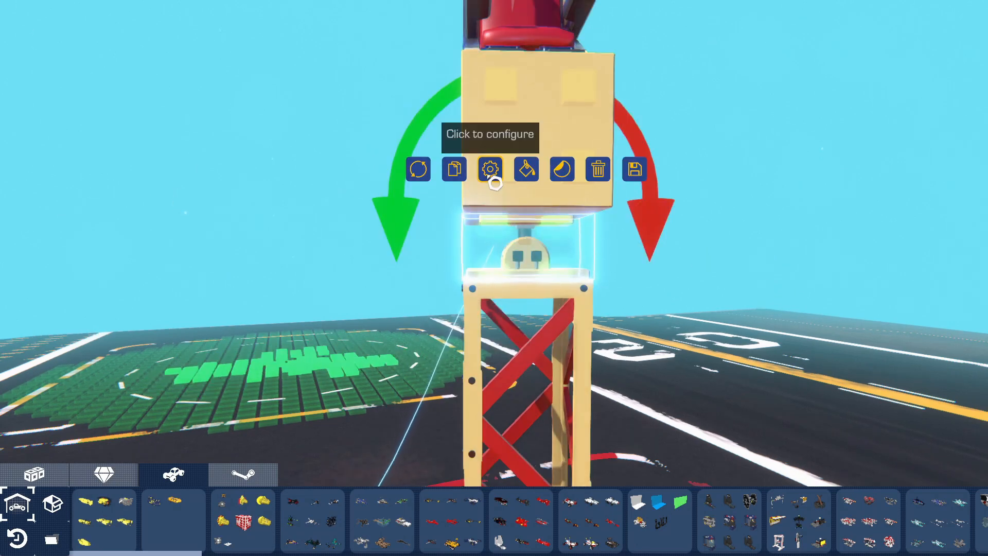
Bring up the large hinge's configuration showing speed 1.00, angle 60 and strength 100
{"action": "left_click", "coordinate": [489, 170]}
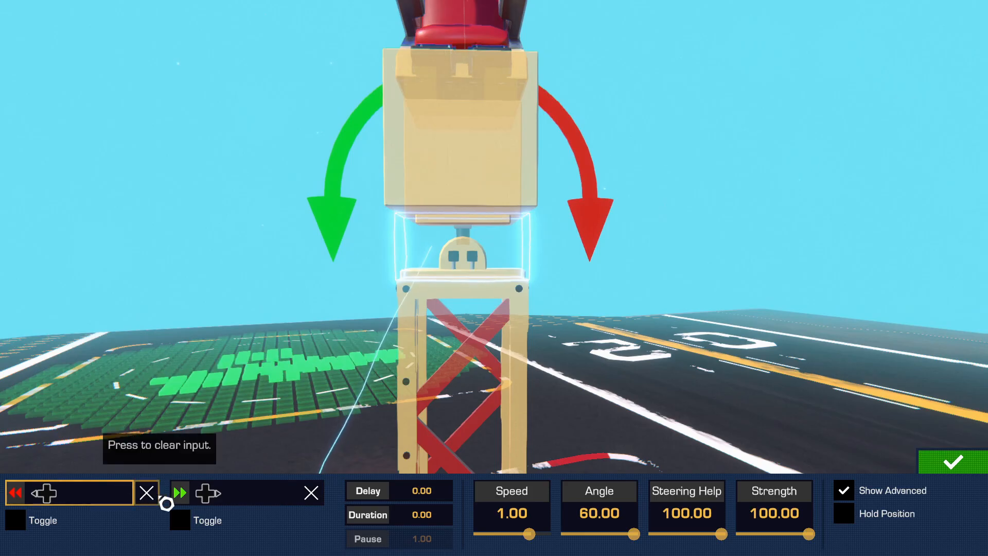
{"action": "left_click", "coordinate": [179, 518]}
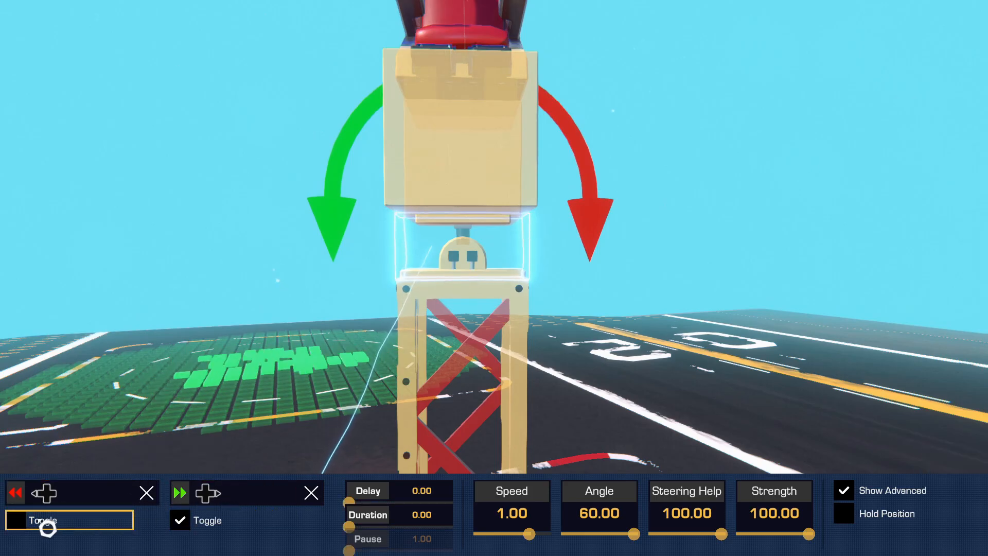
{"action": "left_click", "coordinate": [15, 520]}
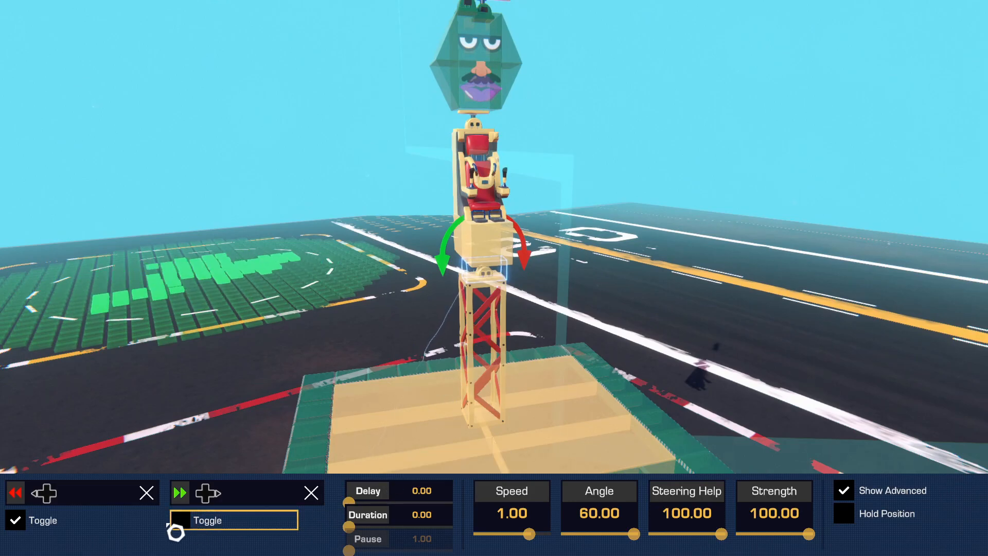
{"action": "left_click", "coordinate": [16, 519]}
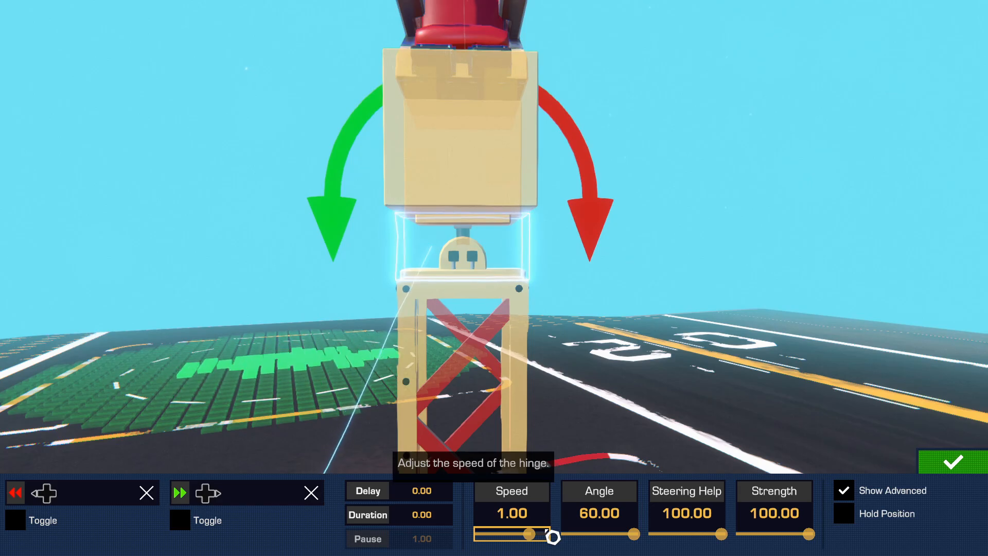
{"action": "mouse_move", "coordinate": [609, 534]}
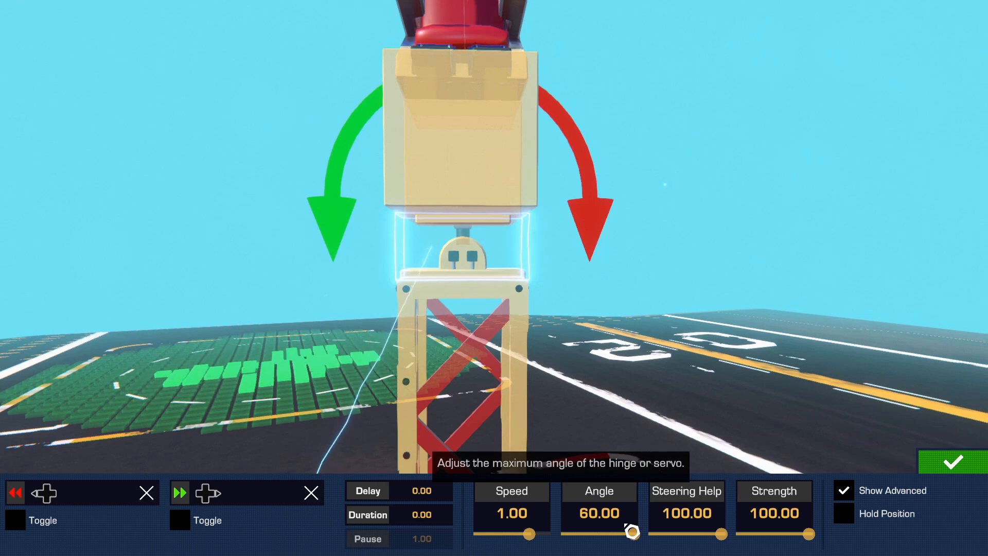
Confirm the hinge configuration unchanged and return to the normal build view
{"action": "left_click", "coordinate": [954, 461]}
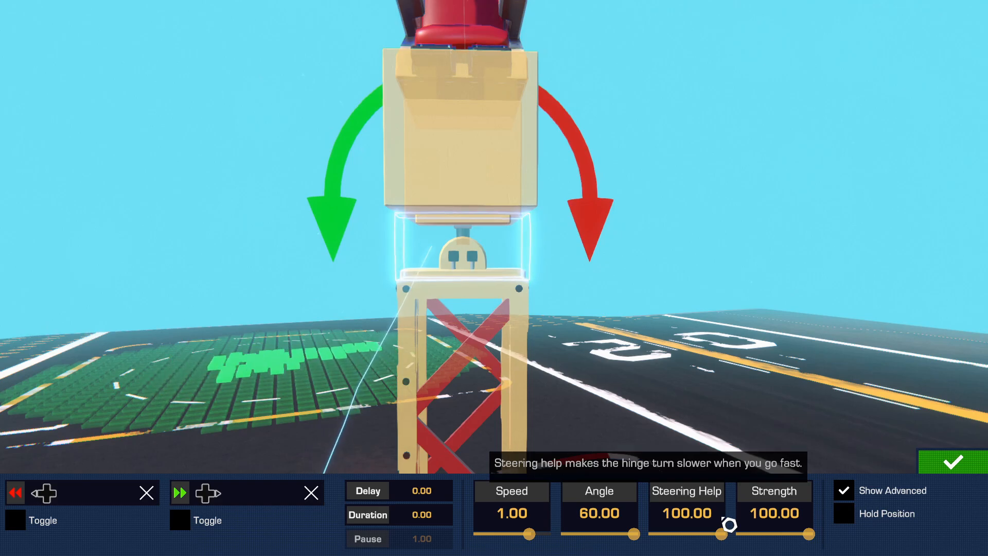
{"action": "left_click", "coordinate": [952, 461]}
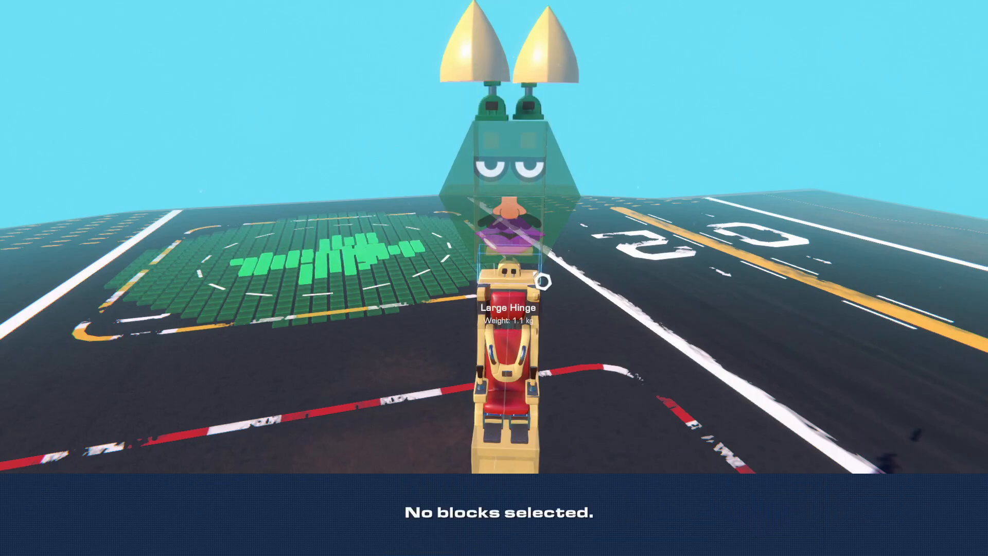
Select the large hinge so the radial quick menu appears over the tower
{"action": "left_click", "coordinate": [530, 284]}
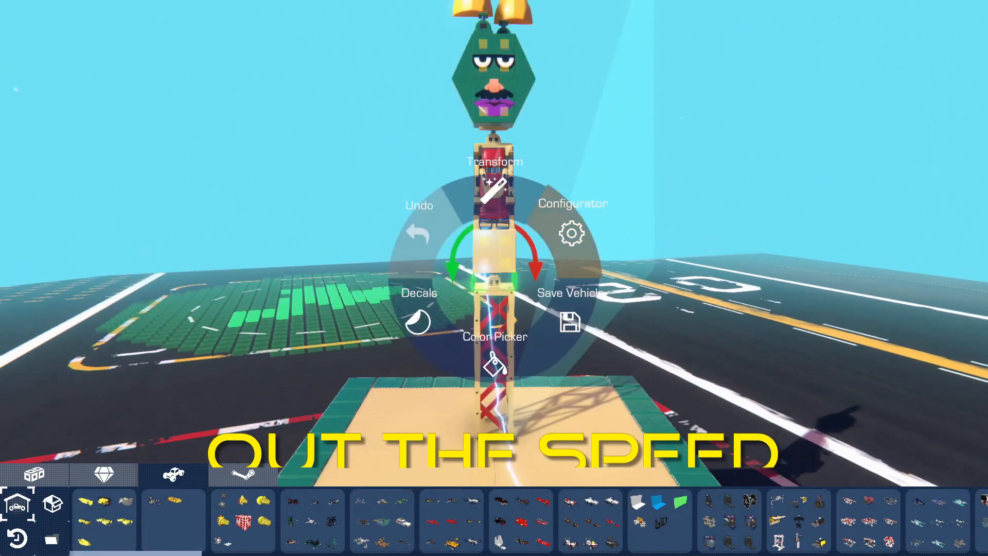
Dismiss the radial menu, leaving a domed thruster block placed with power at 0.00
{"action": "left_click", "coordinate": [571, 233]}
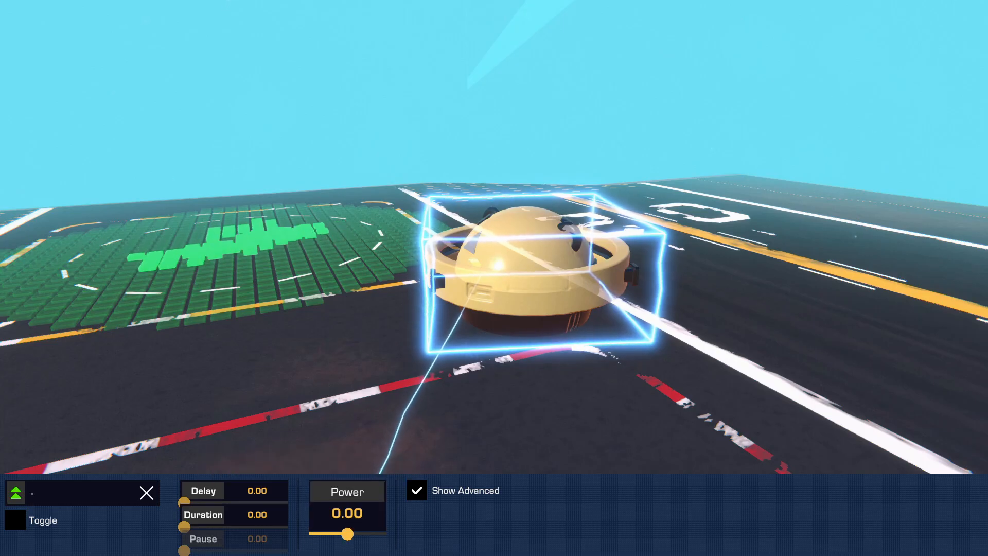
Adjust the dome block's Power slider up to 0.90 and back down to -0.10
{"action": "left_click_drag", "start_coordinate": [350, 534], "coordinate": [380, 535]}
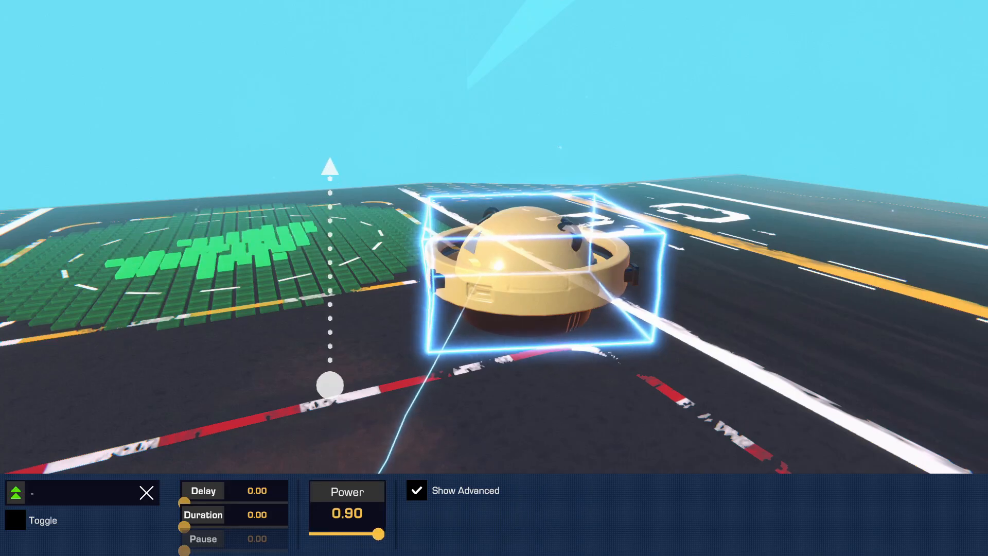
{"action": "left_click_drag", "start_coordinate": [378, 535], "coordinate": [344, 534]}
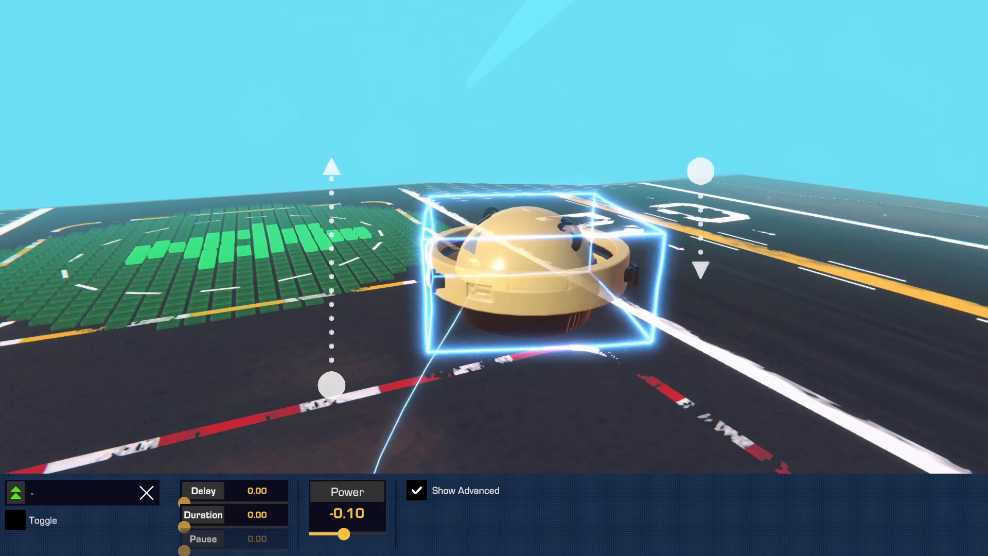
{"action": "left_click_drag", "start_coordinate": [344, 534], "coordinate": [313, 535]}
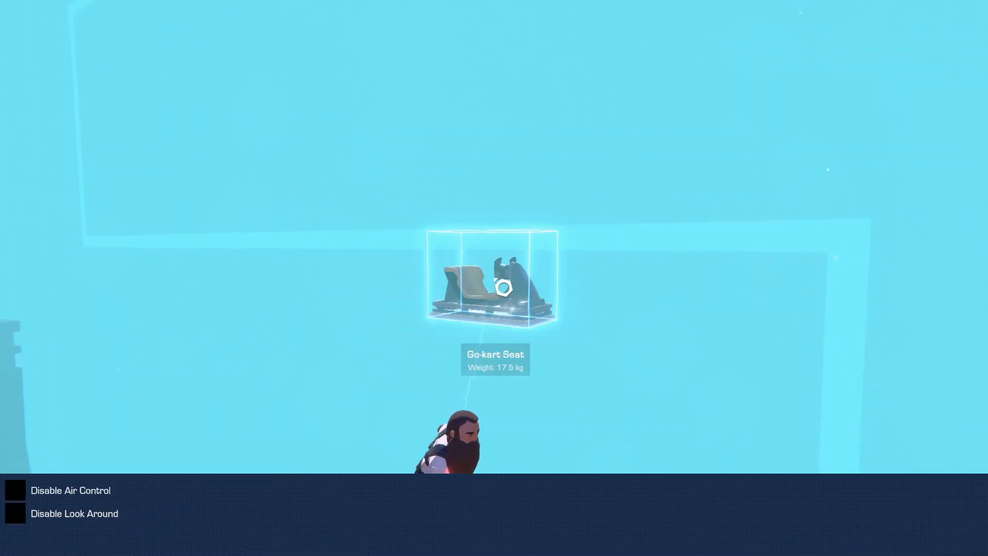
Select the go-kart seat to show its Disable Air Control and Disable Look Around settings
{"action": "left_click", "coordinate": [15, 490]}
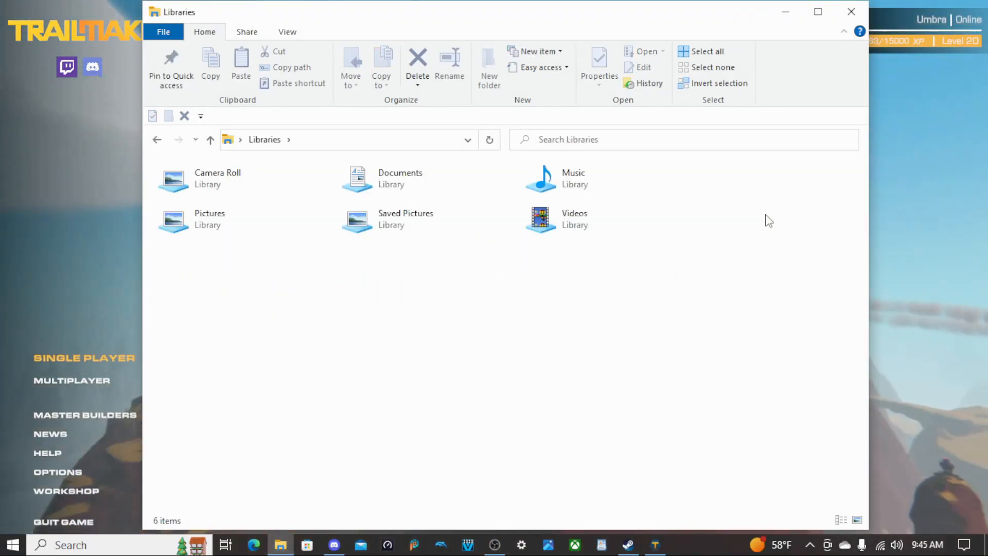
Navigate into Documents > TrailMakers > Blueprints
{"action": "double_click", "coordinate": [400, 178]}
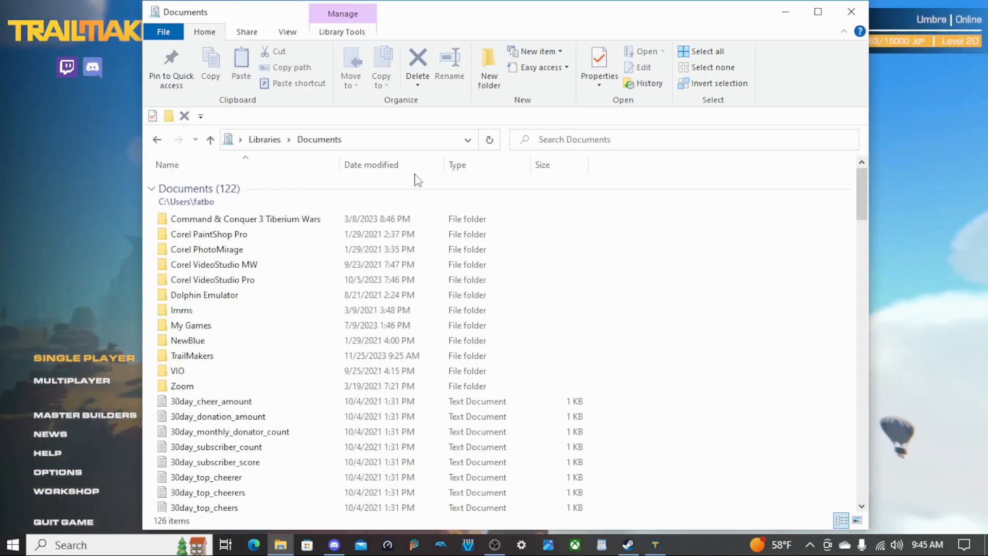
{"action": "left_click", "coordinate": [193, 356]}
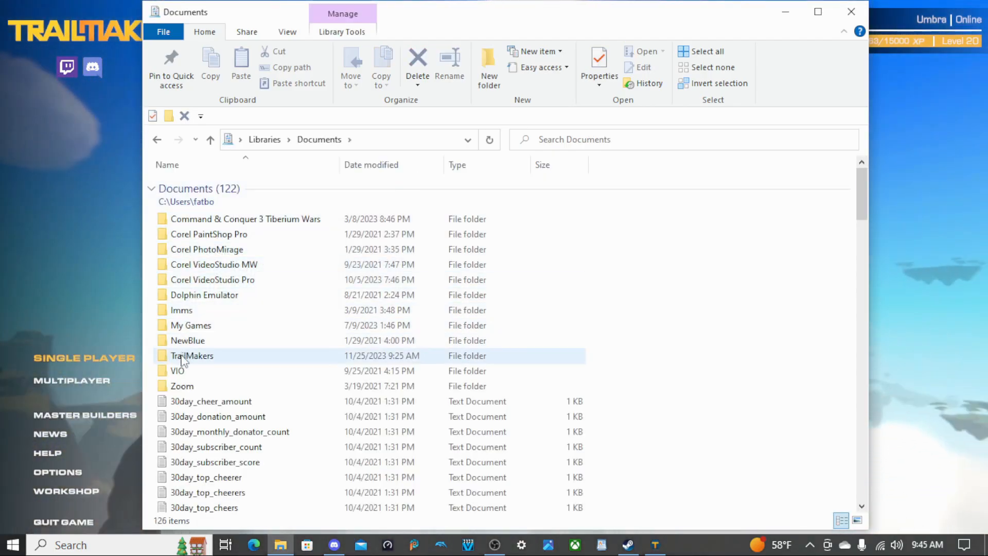
{"action": "double_click", "coordinate": [193, 355]}
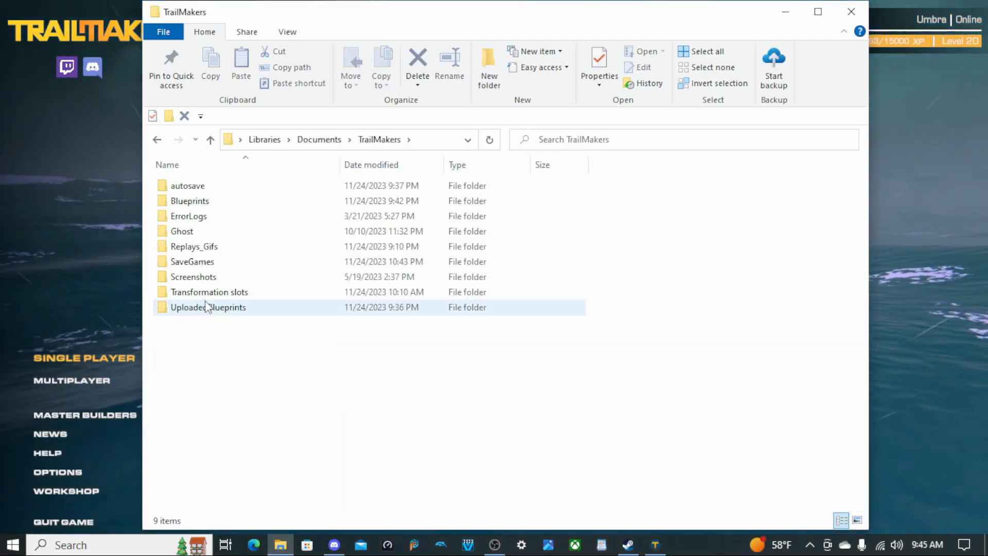
{"action": "double_click", "coordinate": [190, 201]}
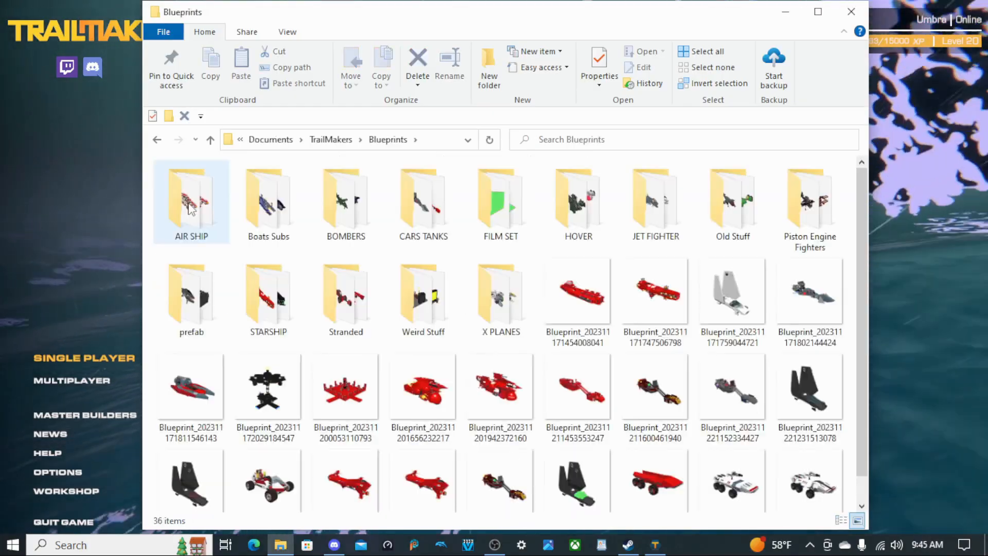
Create a new folder named 'look at me' among the blueprints
{"action": "left_click", "coordinate": [500, 296]}
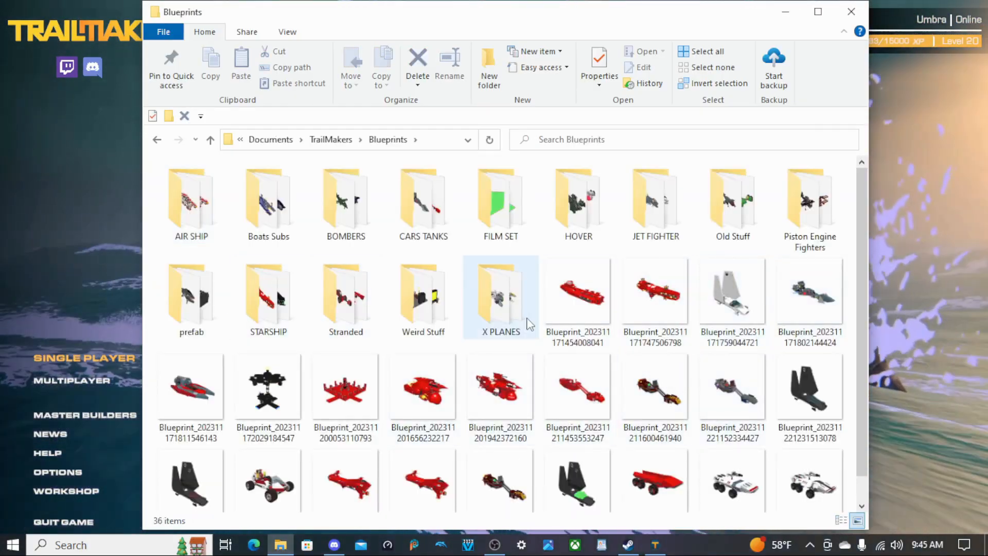
{"action": "left_click", "coordinate": [489, 63]}
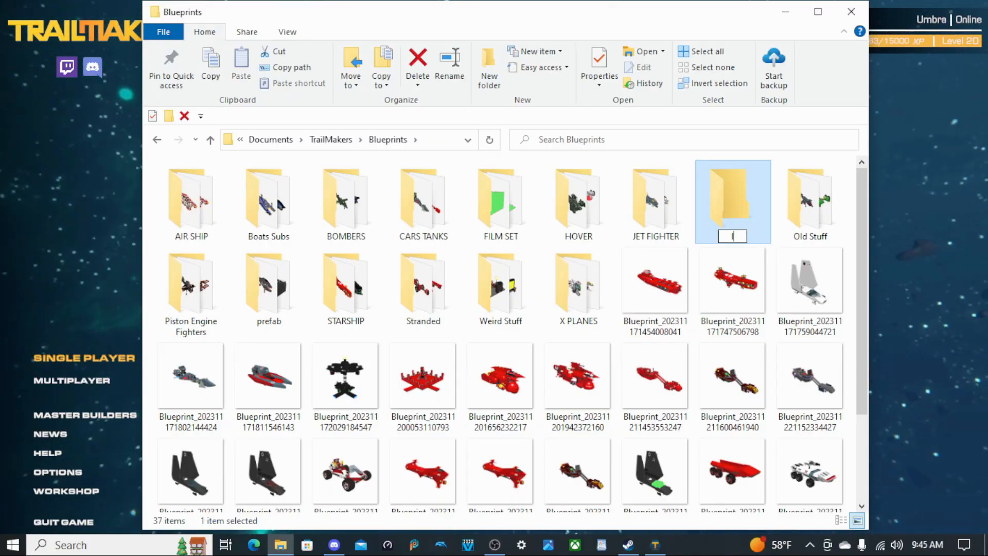
{"action": "type", "text": "look at me"}
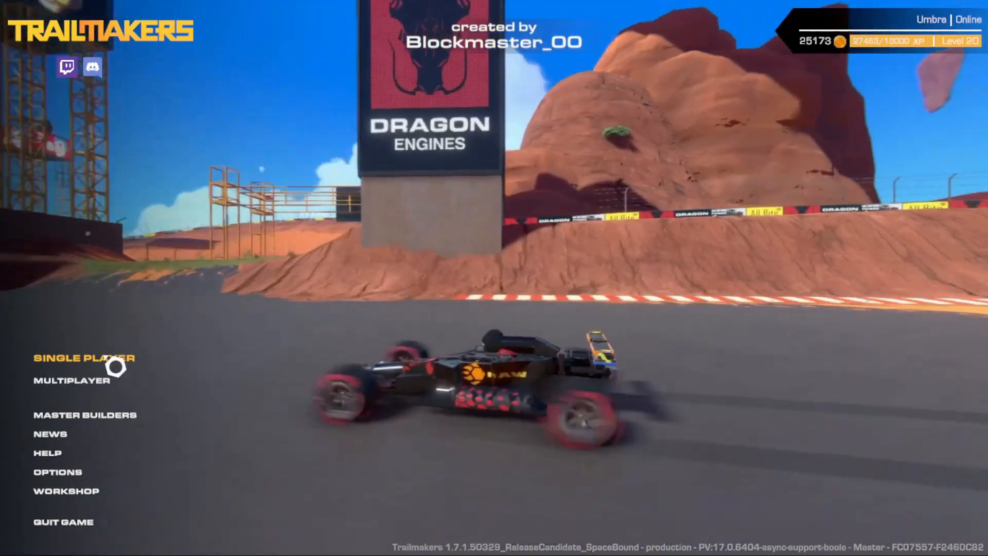
Show the Single Player sandbox worlds such as Stranded, Danger Zone and Test Zone
{"action": "left_click", "coordinate": [84, 357]}
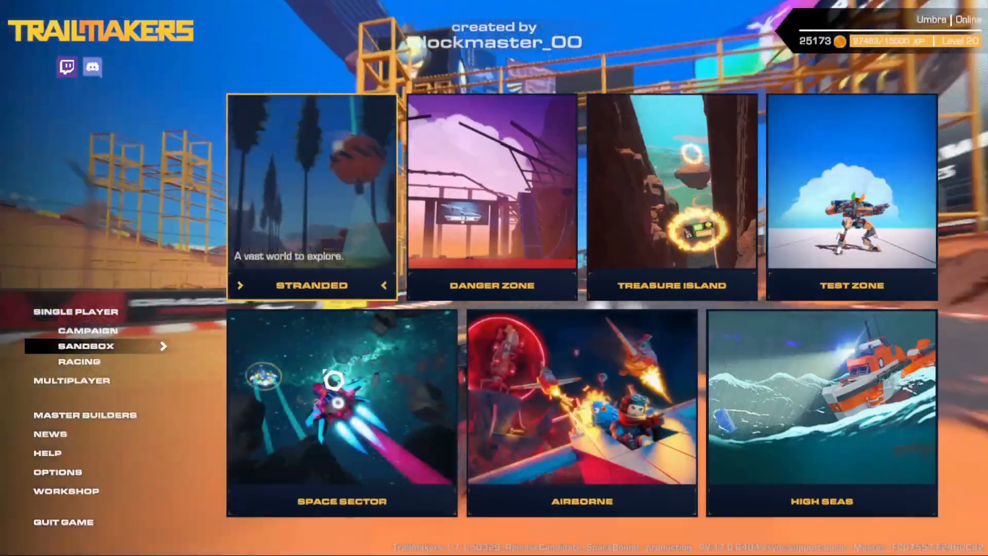